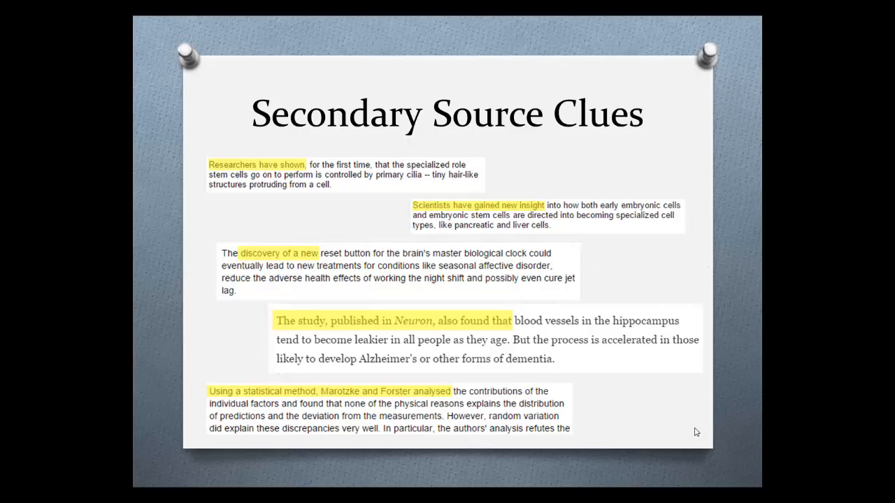
mouse_move(699, 428)
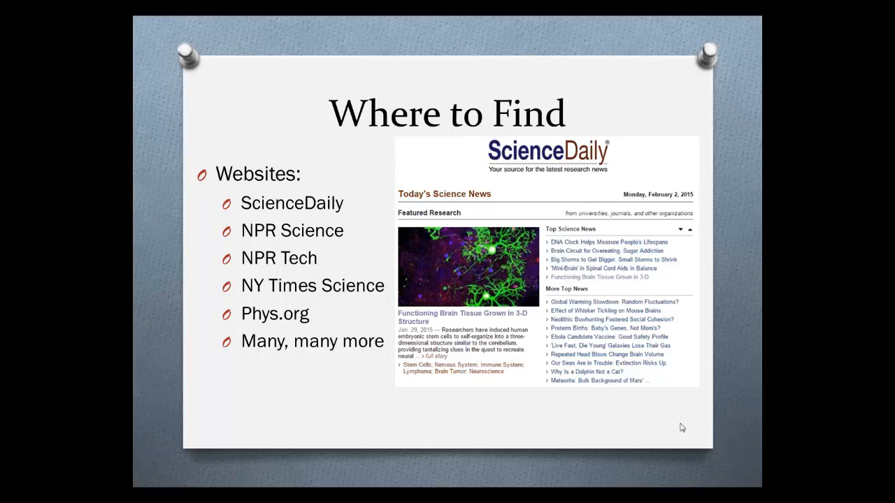
mouse_move(680, 433)
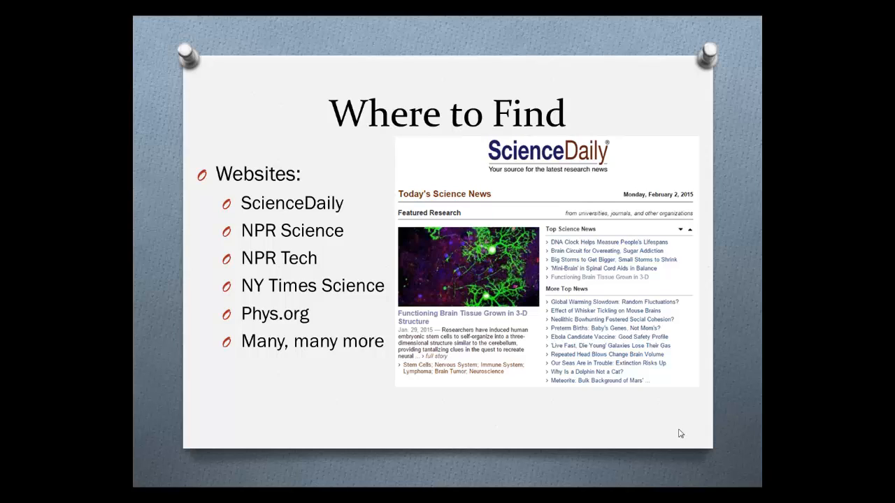
Advance the slideshow to the 'See something interesting?' headline slide.
key(Right)
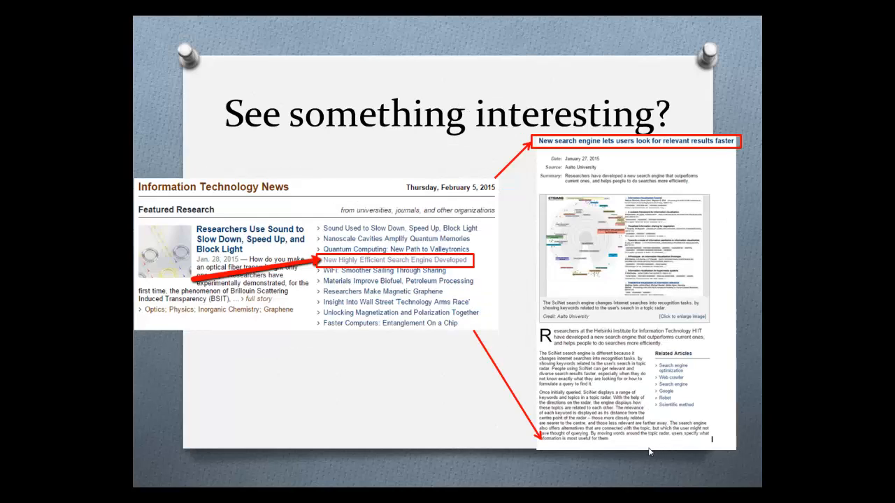
mouse_move(646, 449)
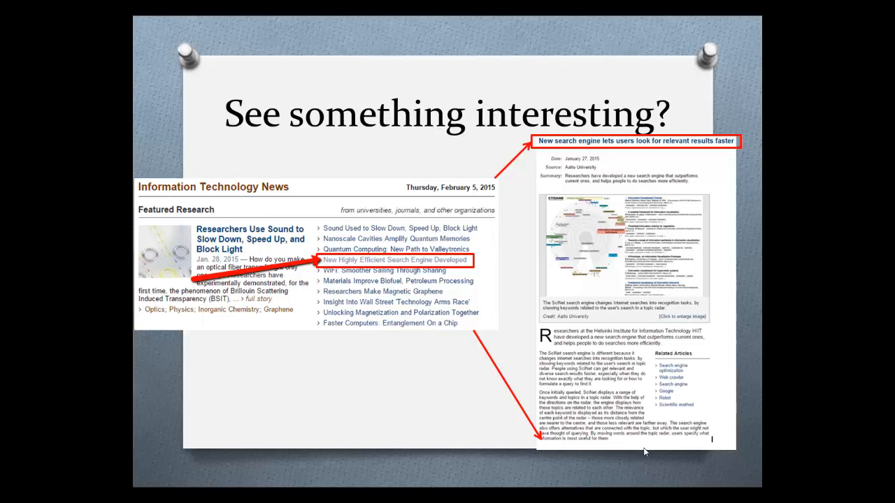
mouse_move(672, 488)
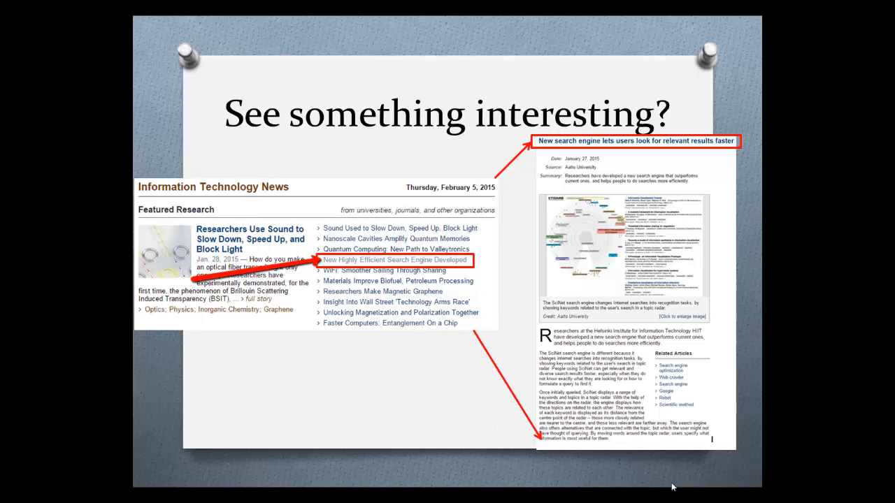
Advance to the 'Find the Primary Source' slide showing the Interactive Intent Modeling paper.
key(right)
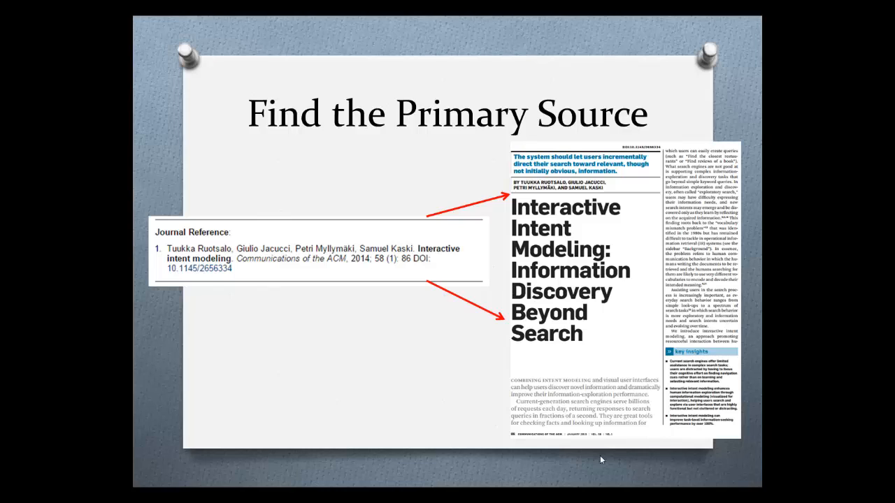
mouse_move(598, 458)
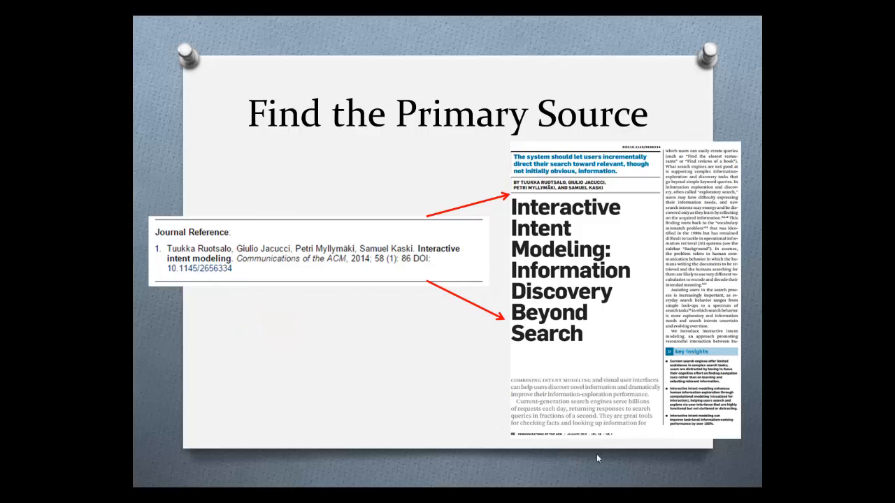
mouse_move(579, 455)
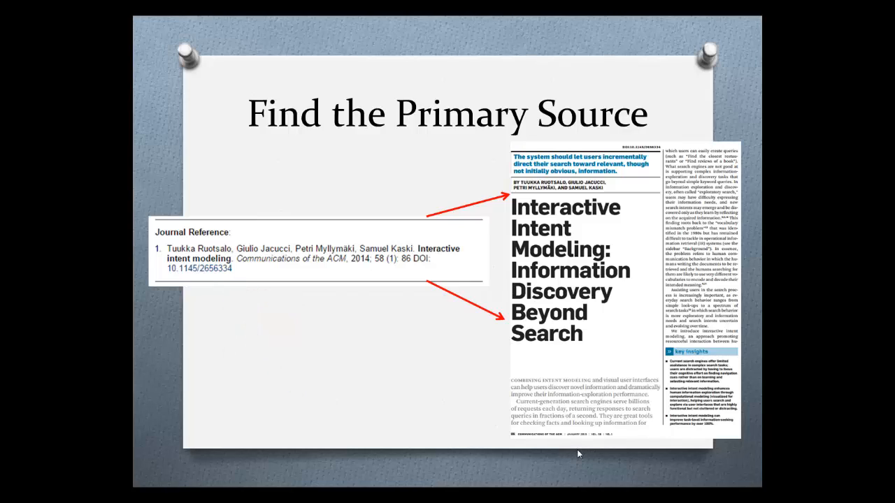
Advance to the 'Search the Databases for More Information' slide with the EBSCO search.
key(right)
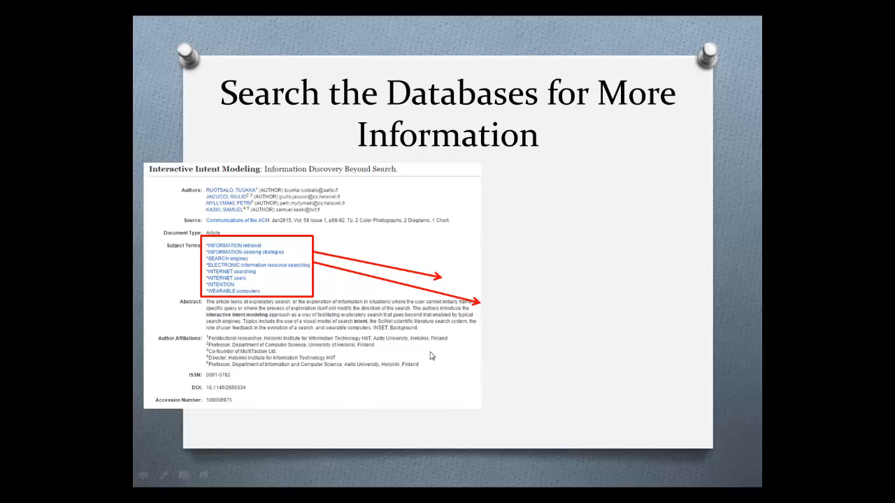
mouse_move(460, 316)
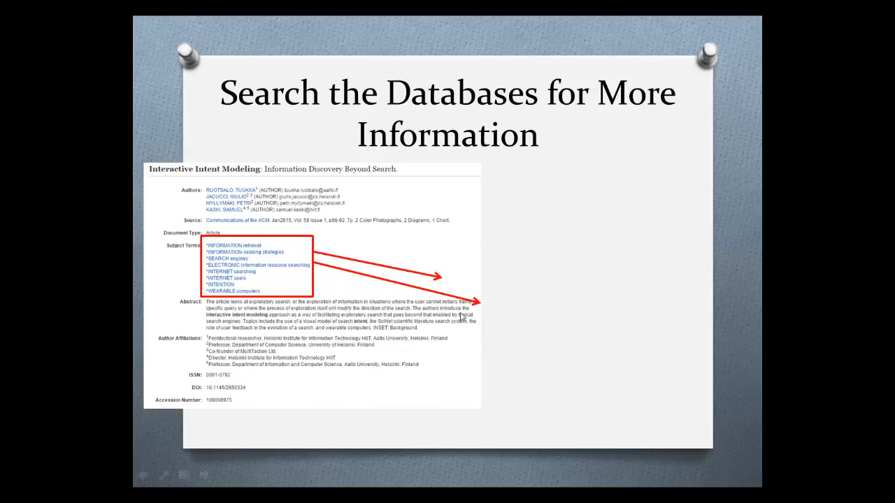
mouse_move(464, 315)
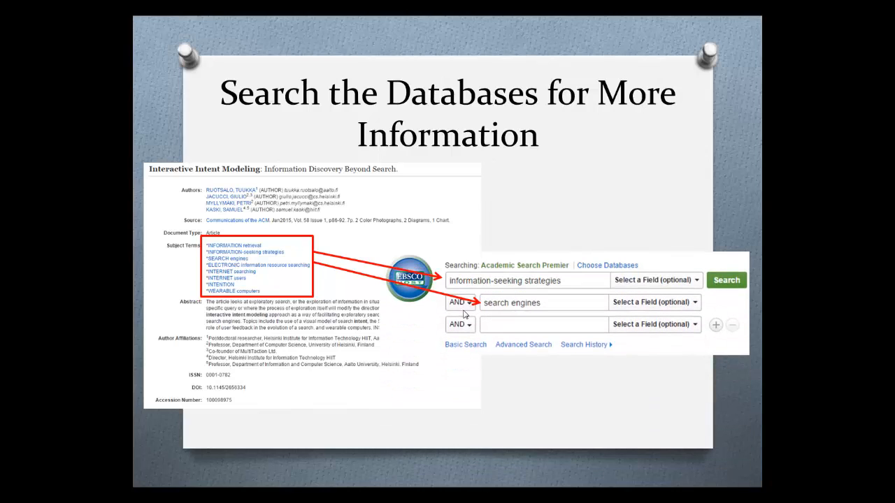
mouse_move(563, 309)
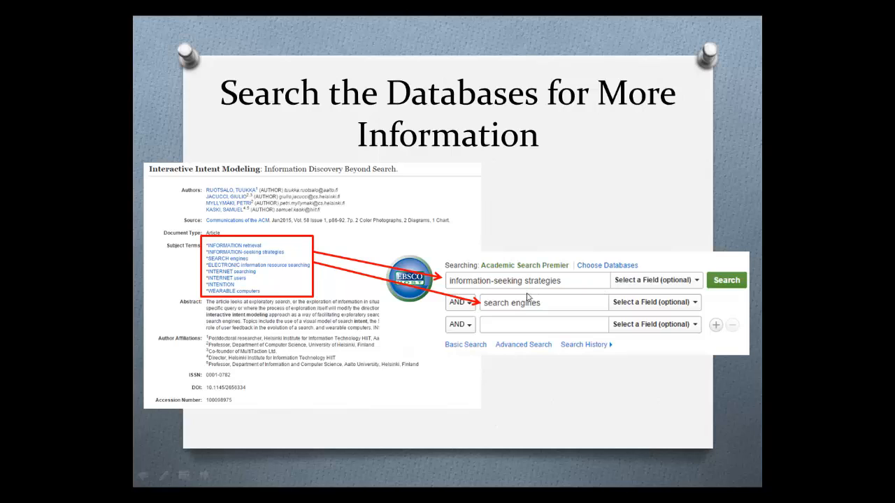
mouse_move(262, 276)
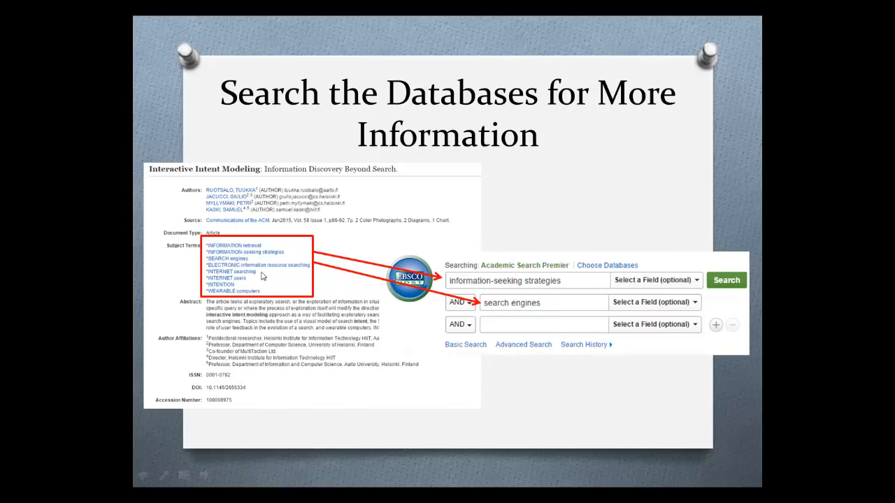
mouse_move(542, 231)
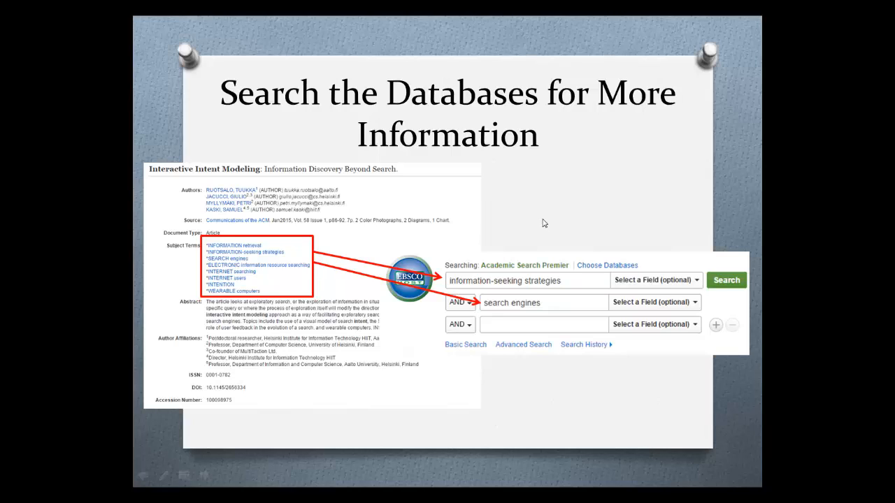
mouse_move(521, 225)
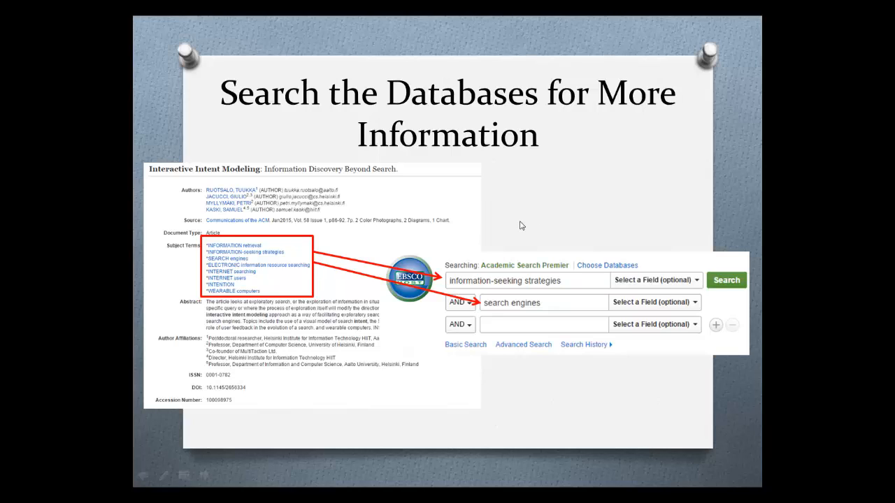